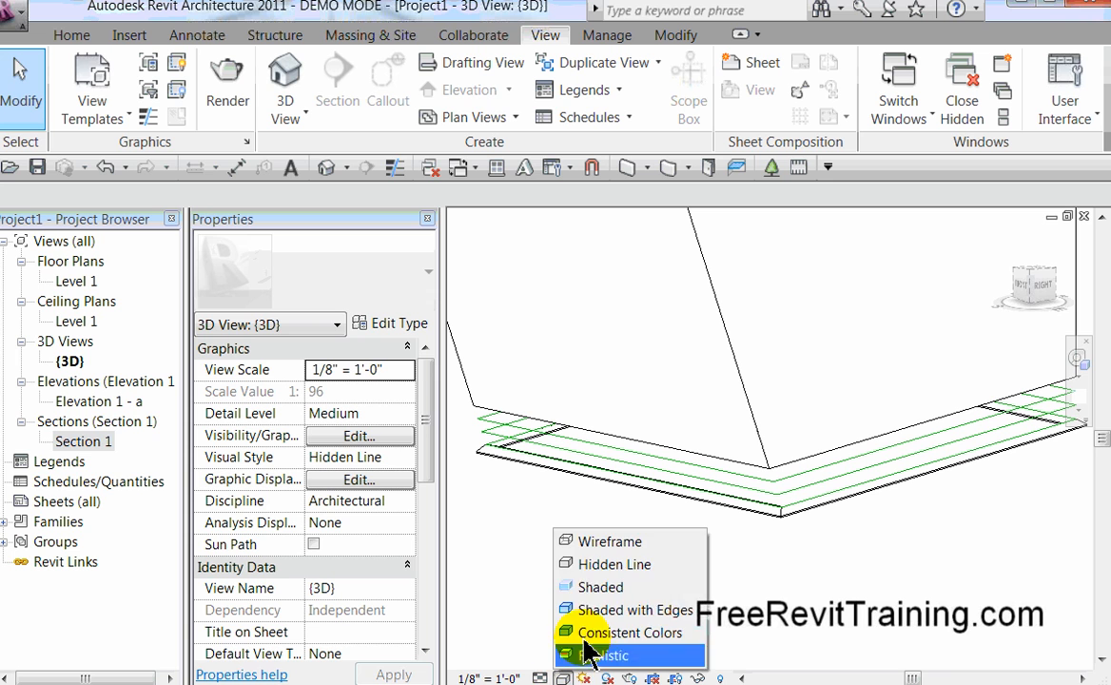
Switch the 3D view to the Wireframe visual style.
{"action": "left_click", "coordinate": [602, 541]}
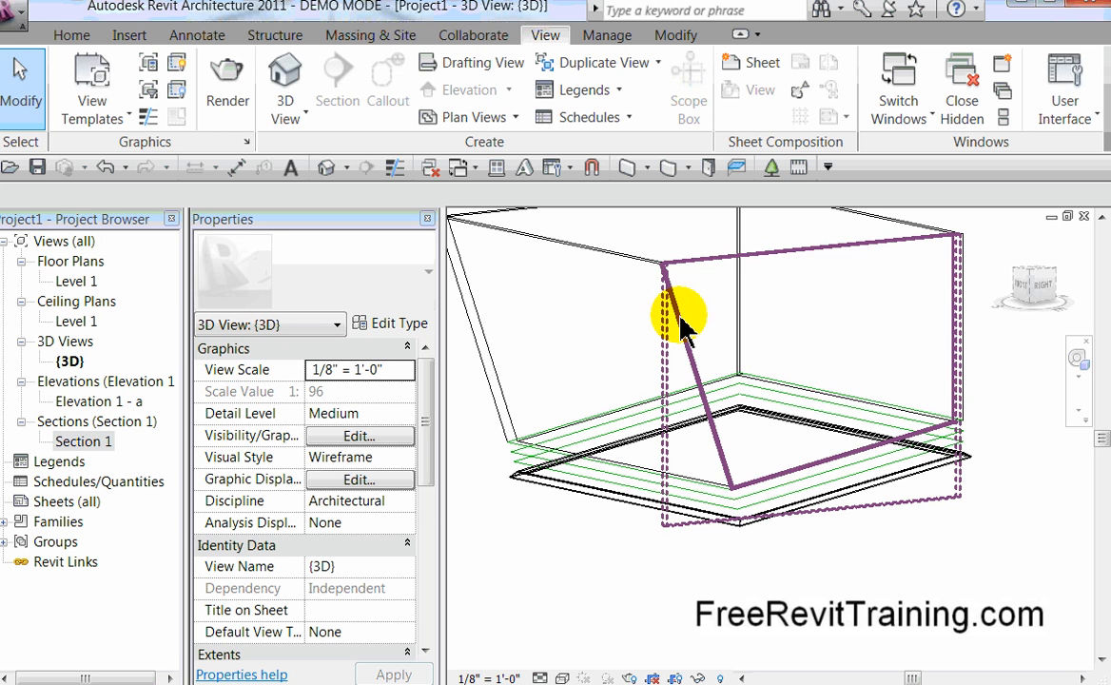
Select the sloped wall and base wall and isolate them with Temporary Hide/Isolate.
{"action": "left_click", "coordinate": [683, 327]}
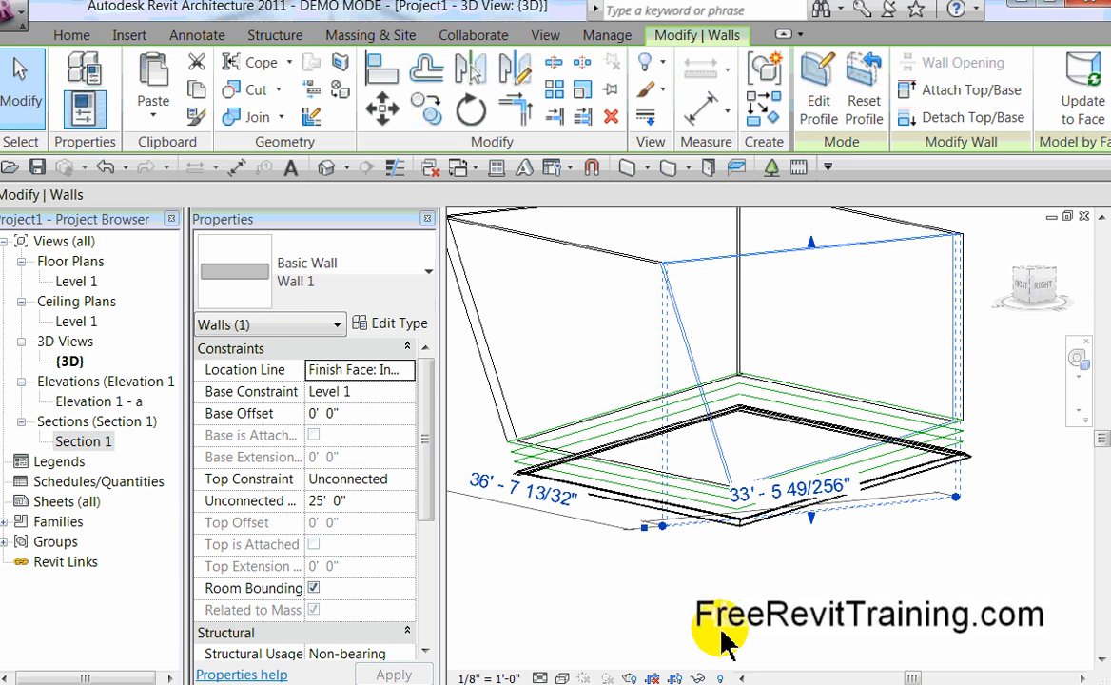
{"action": "left_click", "coordinate": [760, 532]}
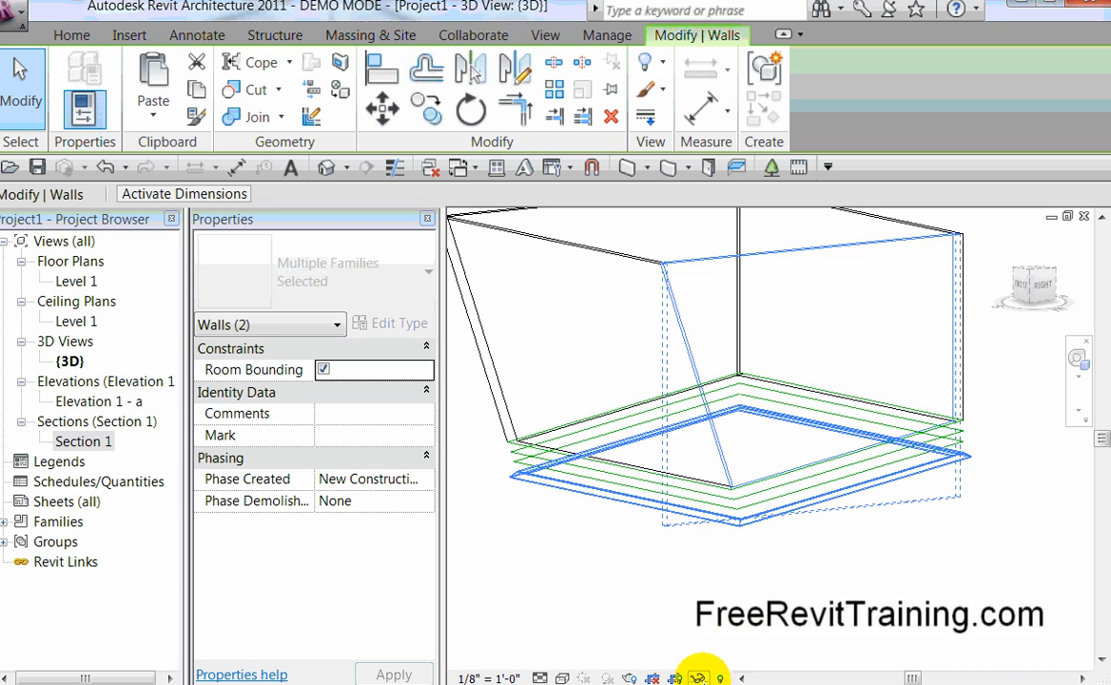
{"action": "left_click", "coordinate": [693, 674]}
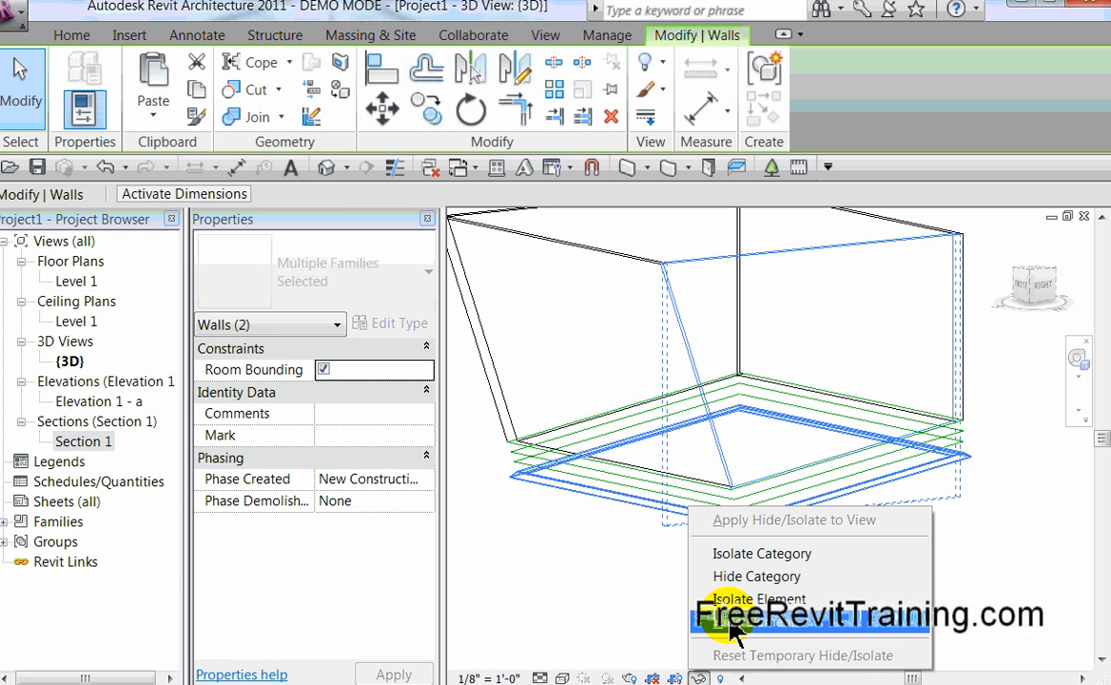
{"action": "left_click", "coordinate": [765, 597]}
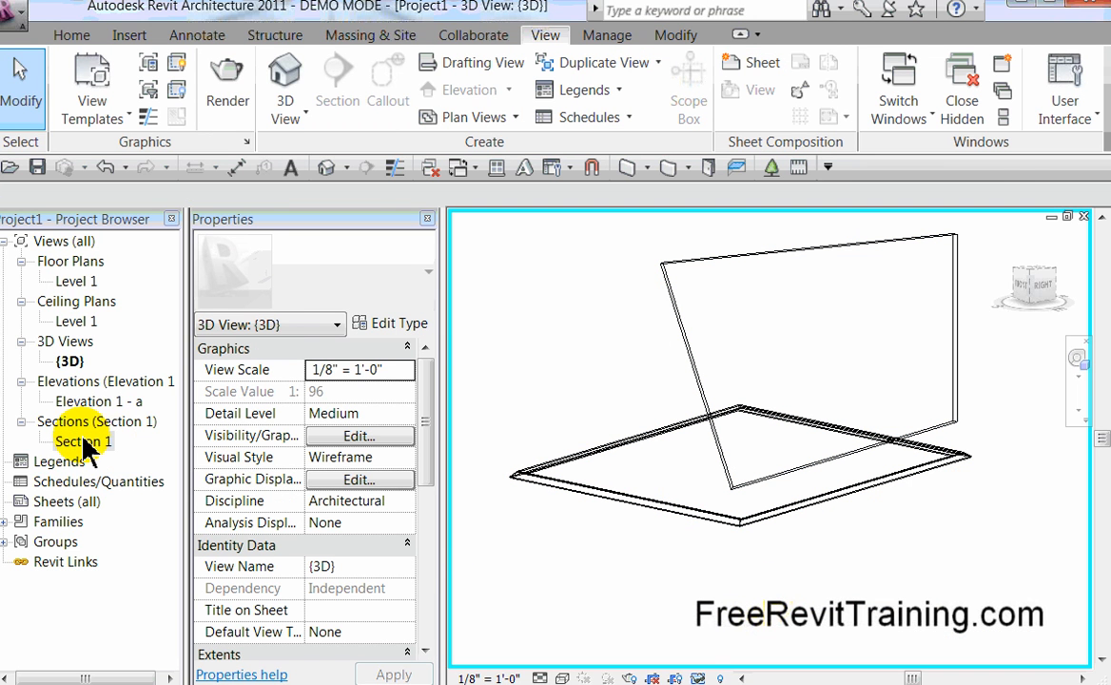
Rename the {3D} view in the Project Browser to 'isolate vents'.
{"action": "left_click", "coordinate": [59, 362]}
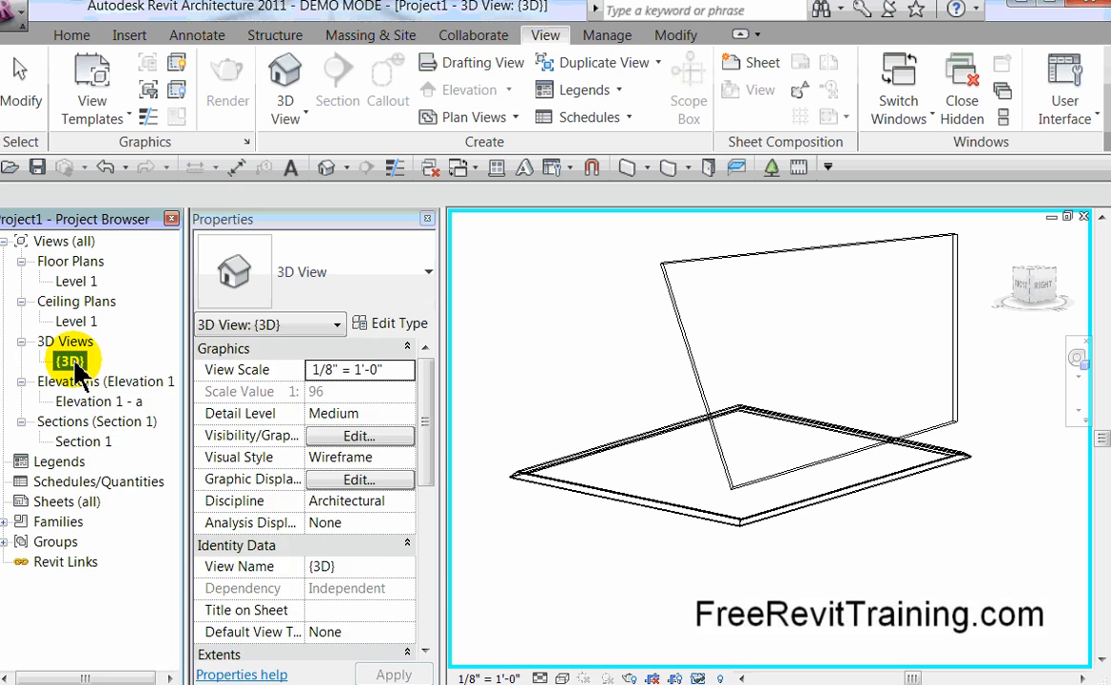
{"action": "right_click", "coordinate": [61, 361]}
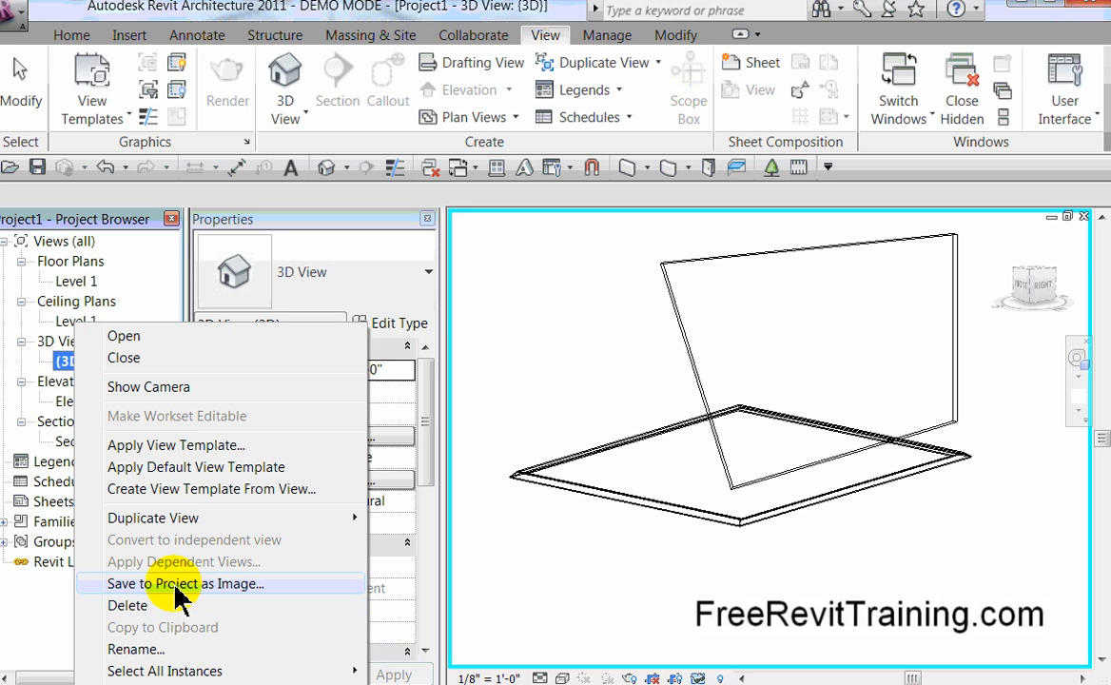
{"action": "mouse_move", "coordinate": [60, 366]}
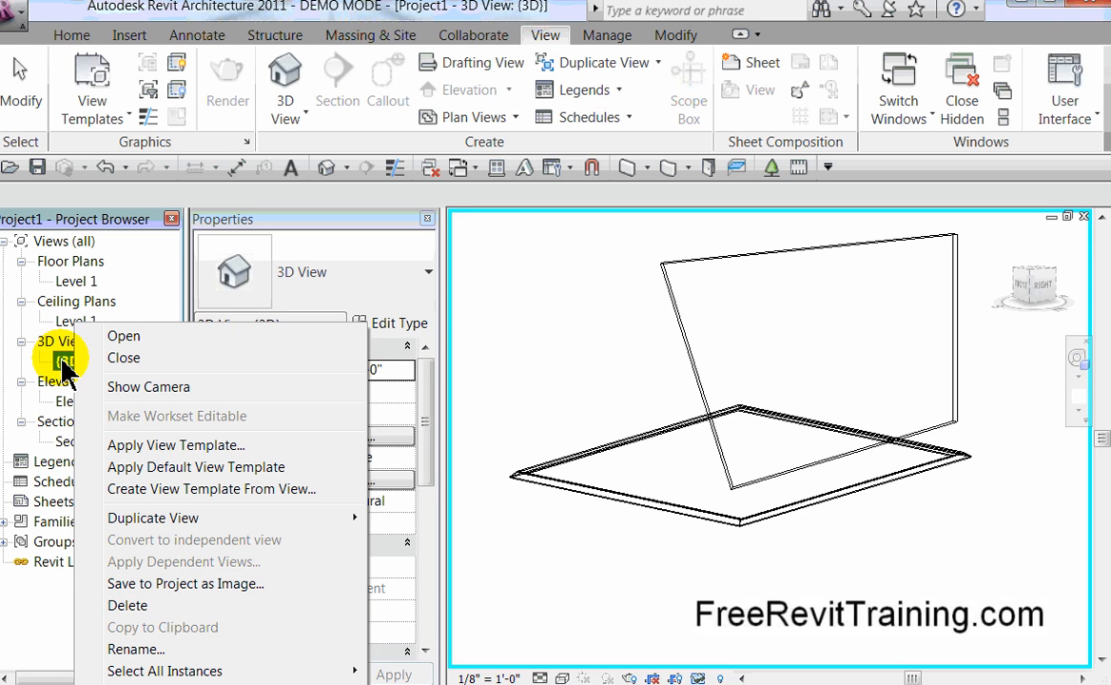
{"action": "left_click", "coordinate": [137, 649]}
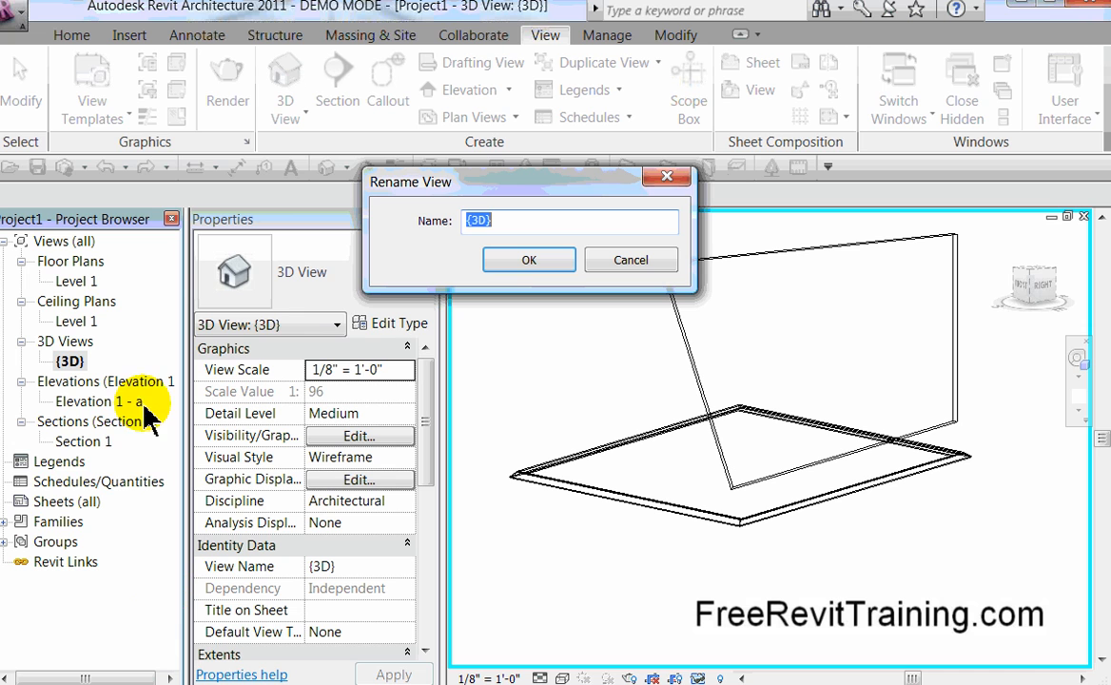
{"action": "type", "text": "is"}
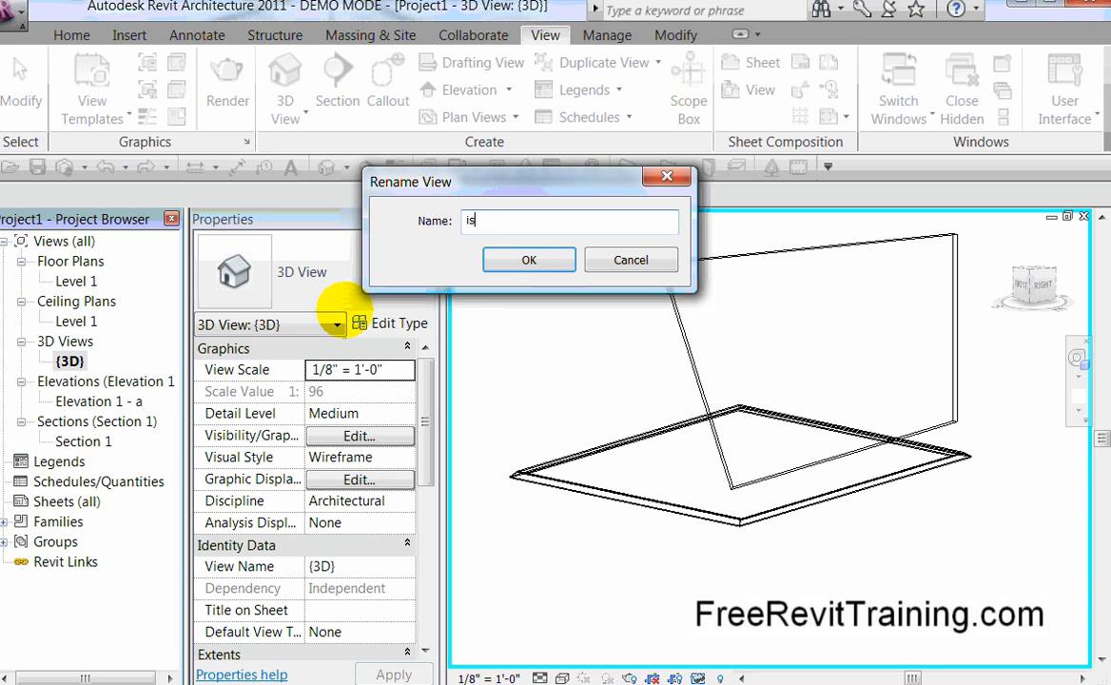
{"action": "type", "text": "olate vents"}
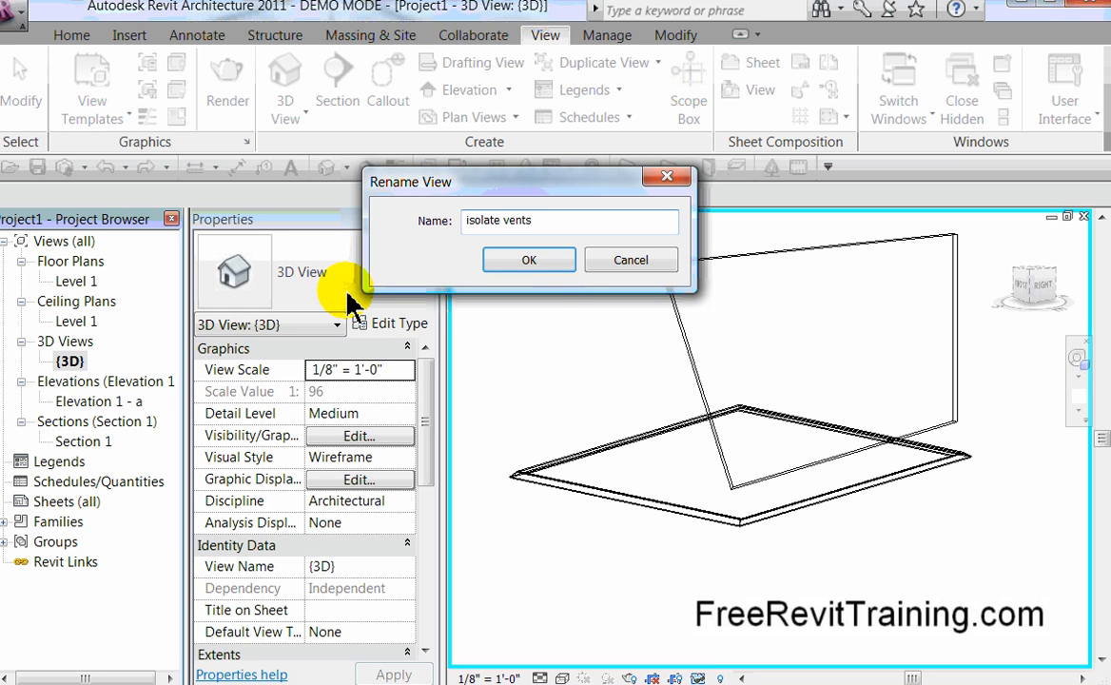
{"action": "left_click", "coordinate": [529, 259]}
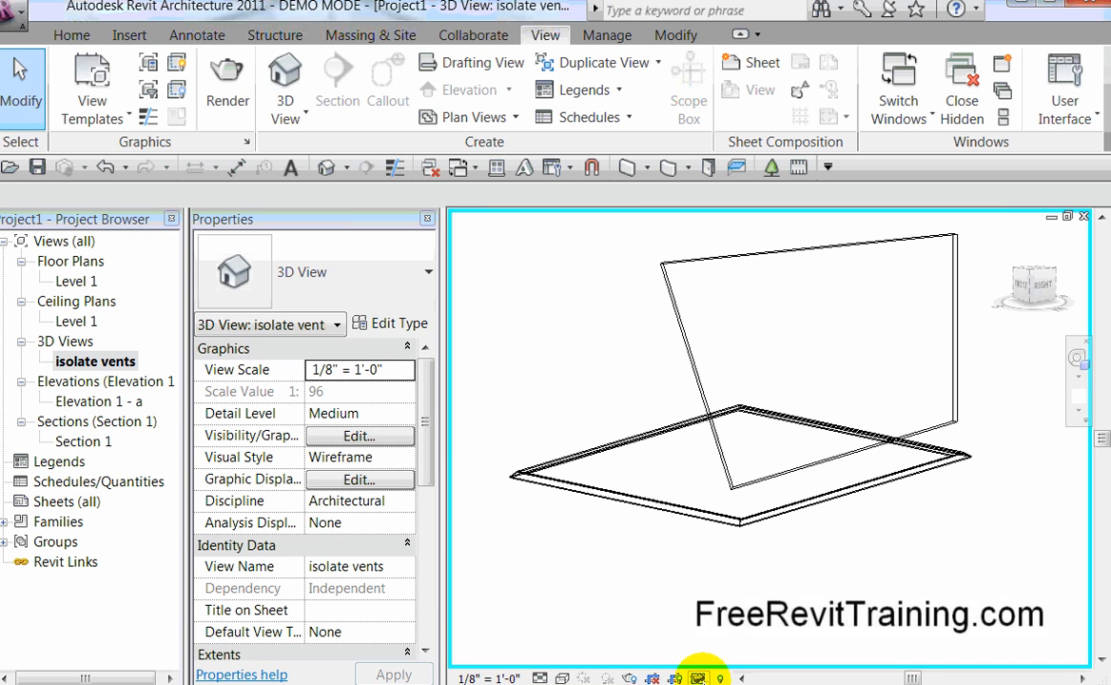
Apply Hide/Isolate permanently to the view, then switch to the default 3D view of the full model.
{"action": "left_click", "coordinate": [712, 674]}
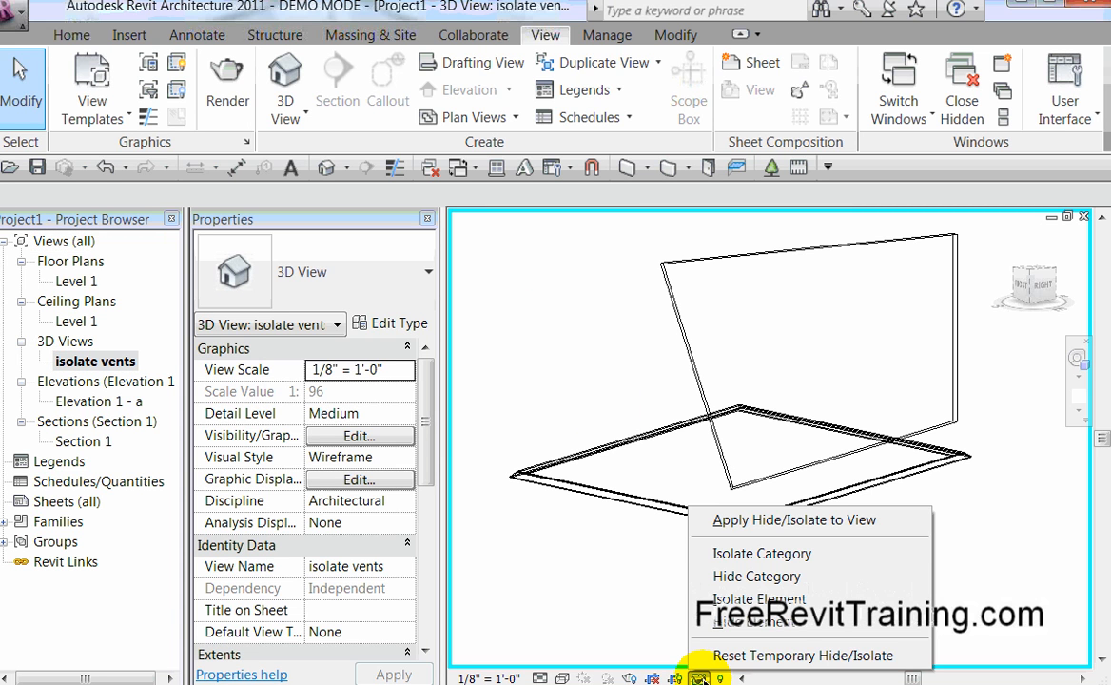
{"action": "left_click", "coordinate": [795, 654]}
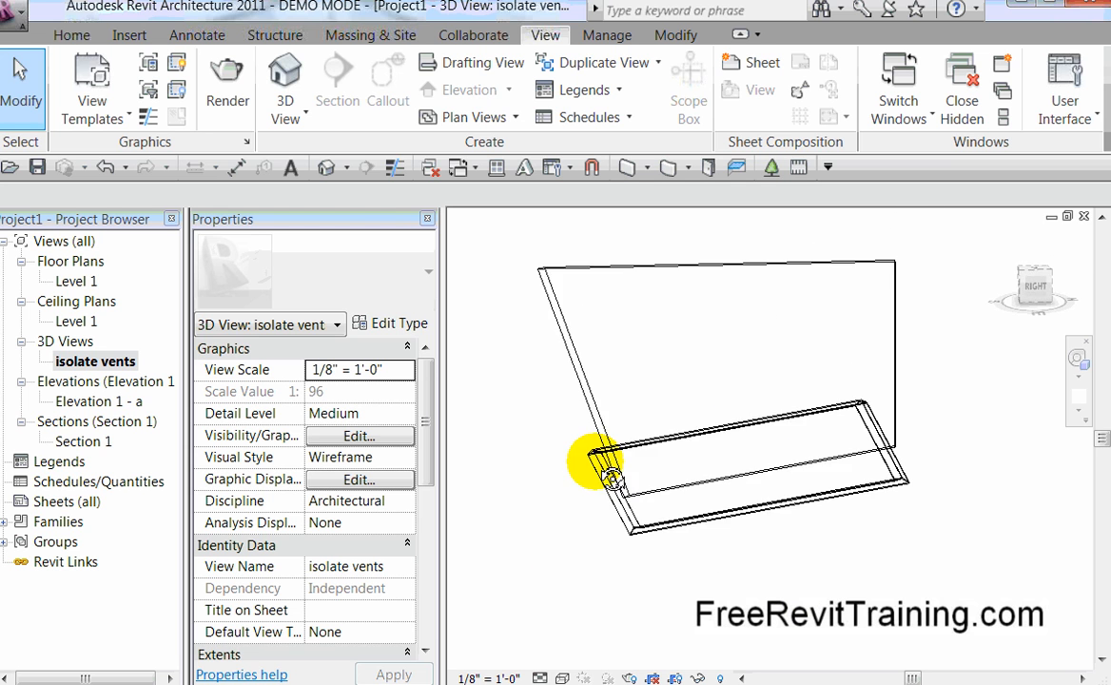
{"action": "left_click_drag", "start_coordinate": [609, 475], "coordinate": [714, 447]}
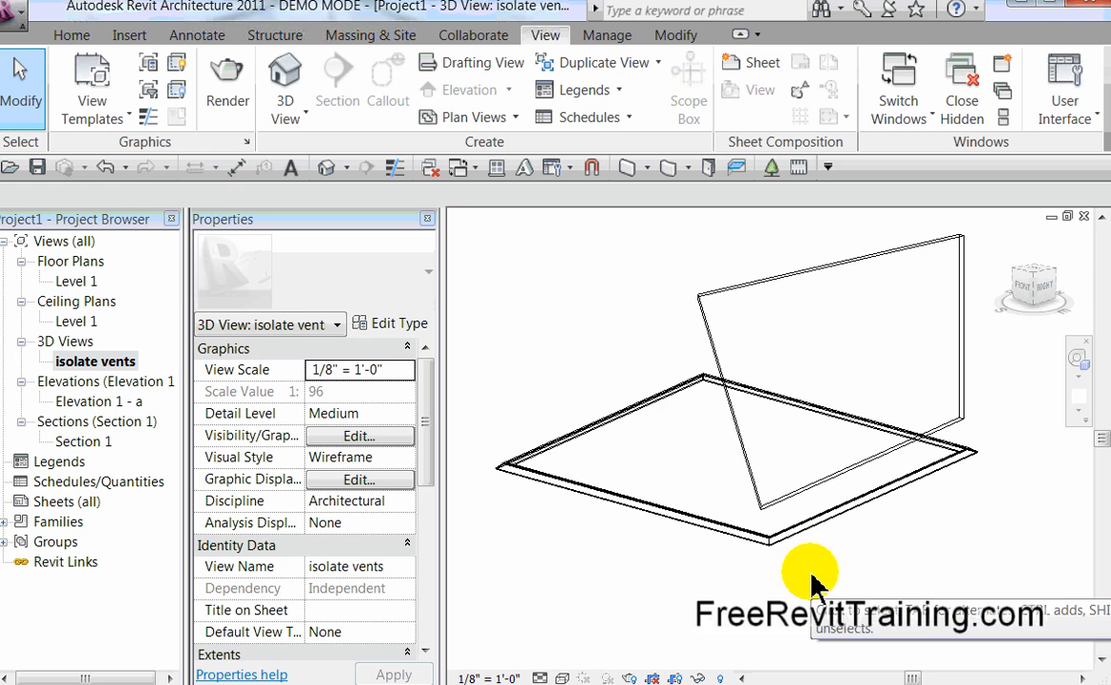
{"action": "left_click", "coordinate": [107, 168]}
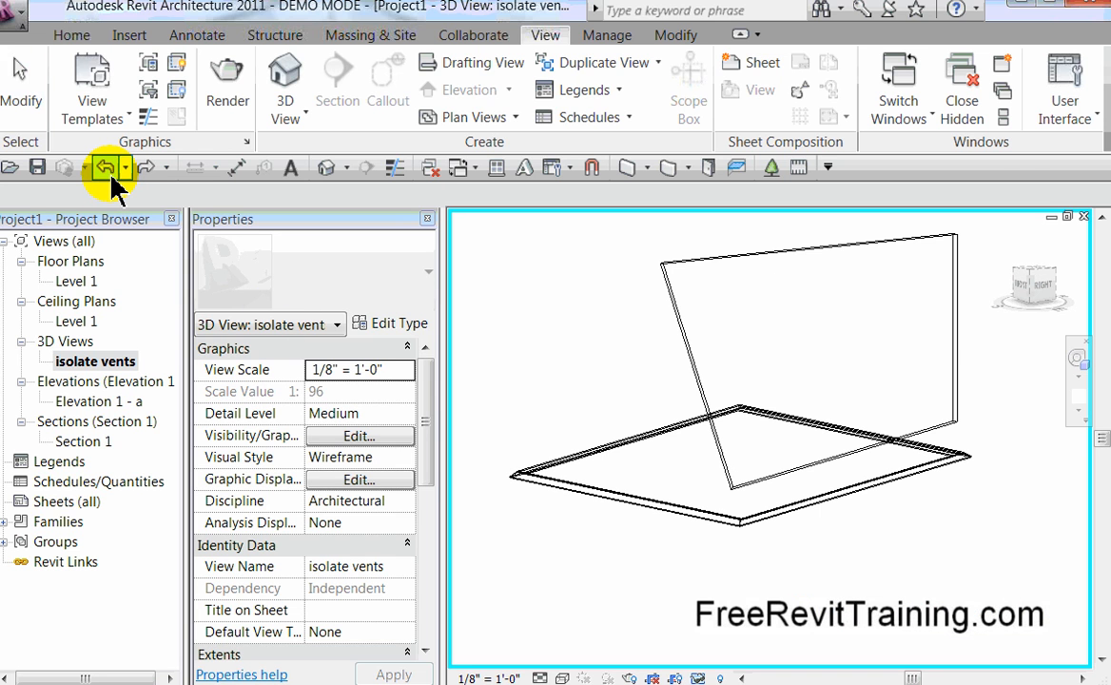
{"action": "left_click", "coordinate": [106, 167]}
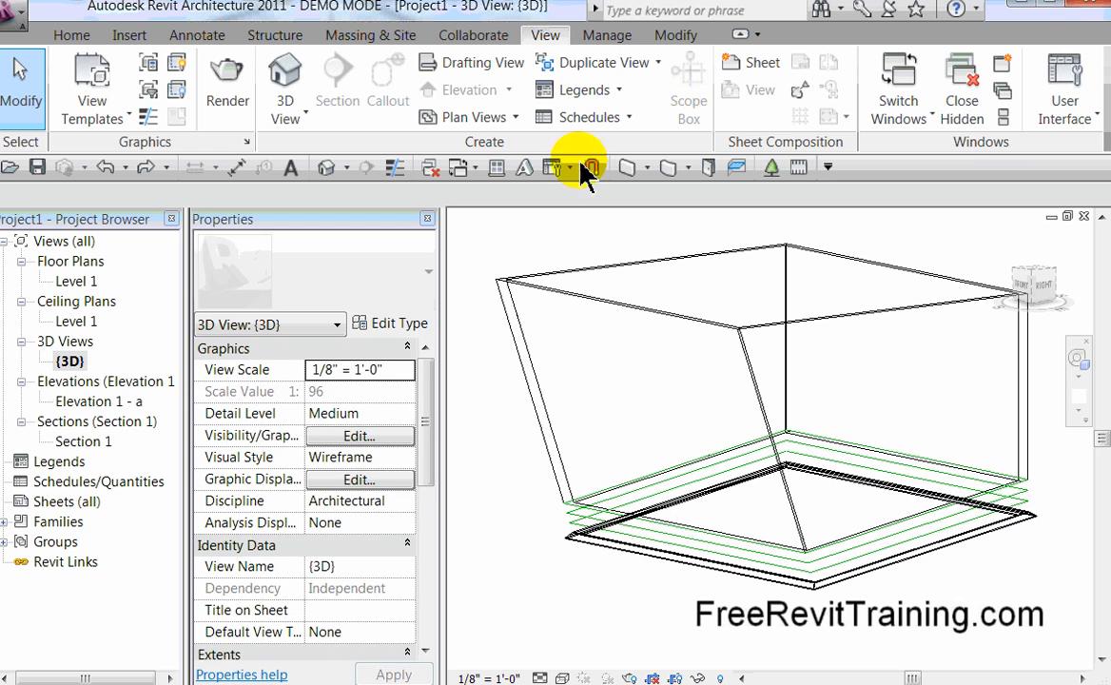
Start a new Model In-Place component in the Walls category.
{"action": "left_click", "coordinate": [73, 34]}
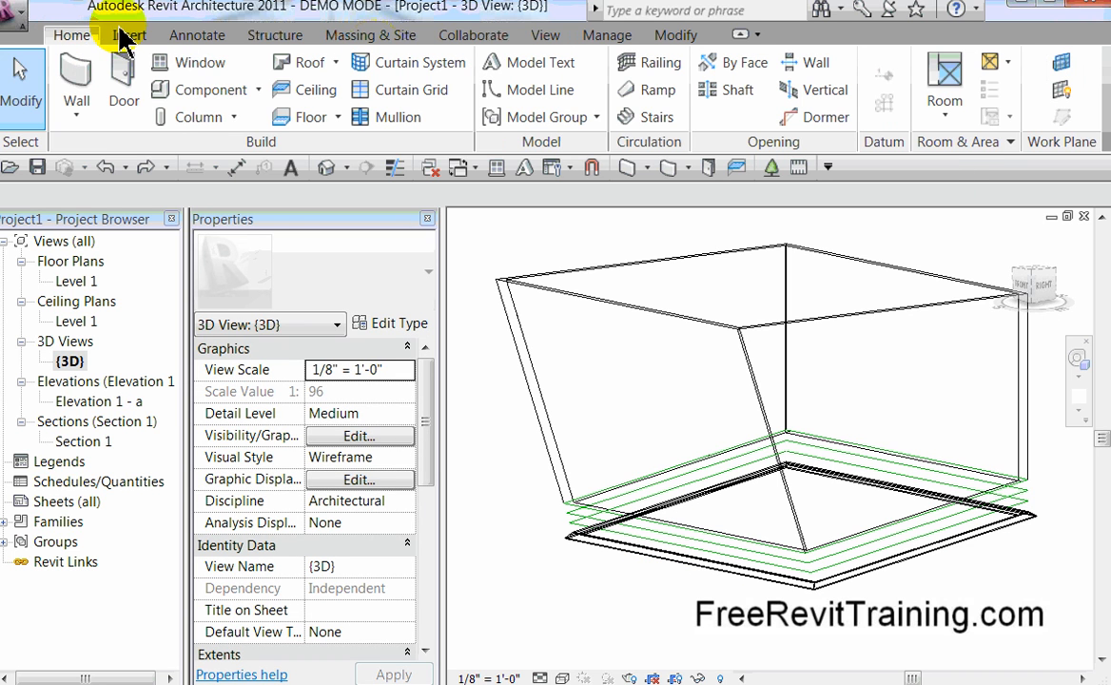
{"action": "left_click", "coordinate": [199, 90]}
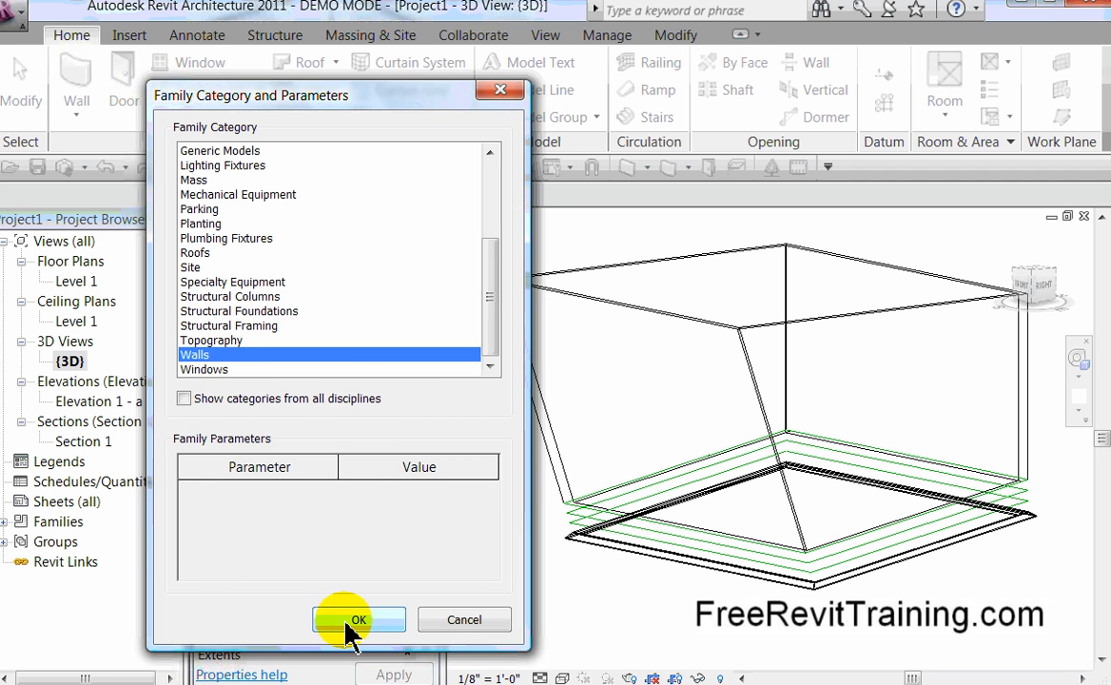
{"action": "left_click", "coordinate": [358, 620]}
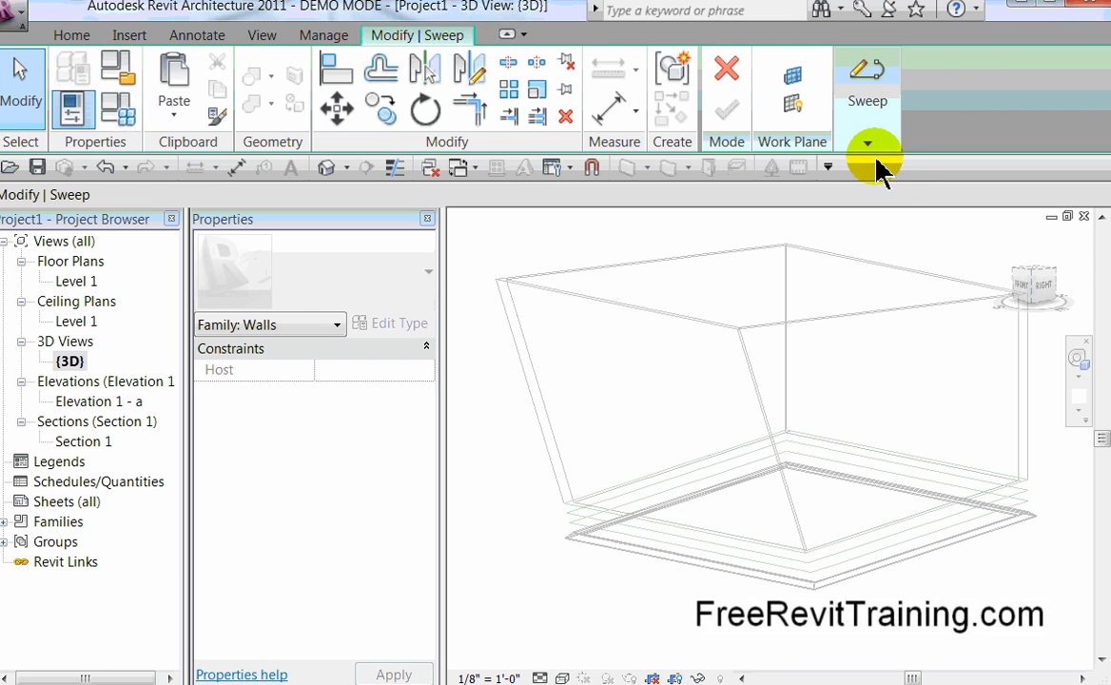
Pick the walls' 3D base edges as the sweep path and choose its profile.
{"action": "left_click", "coordinate": [868, 143]}
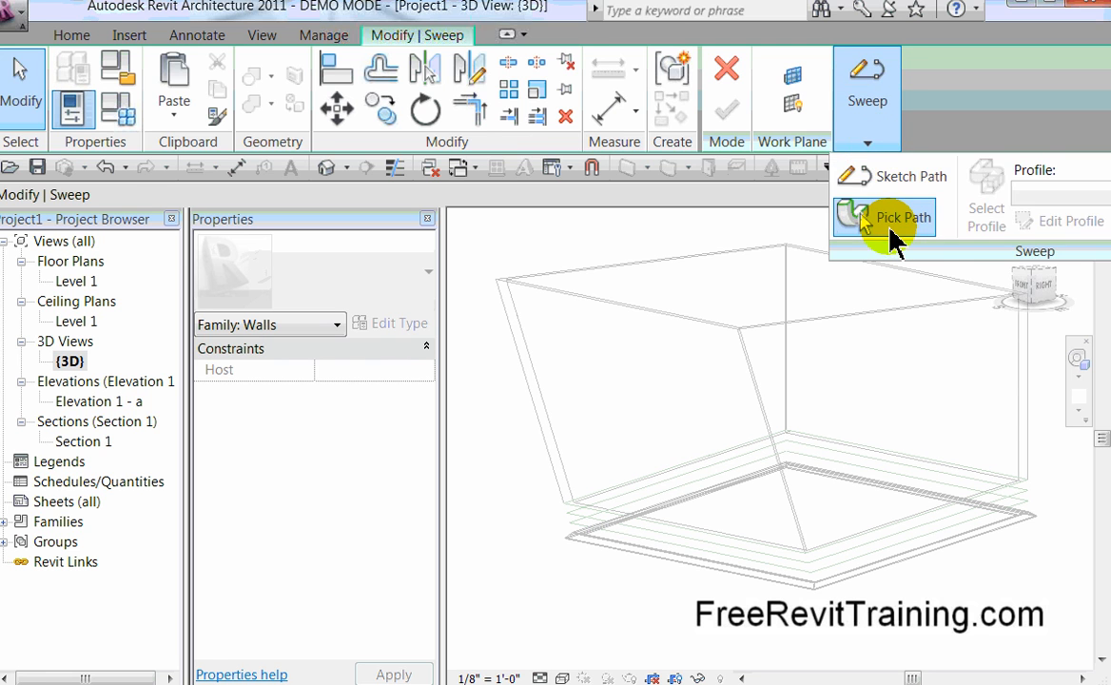
{"action": "left_click", "coordinate": [902, 217]}
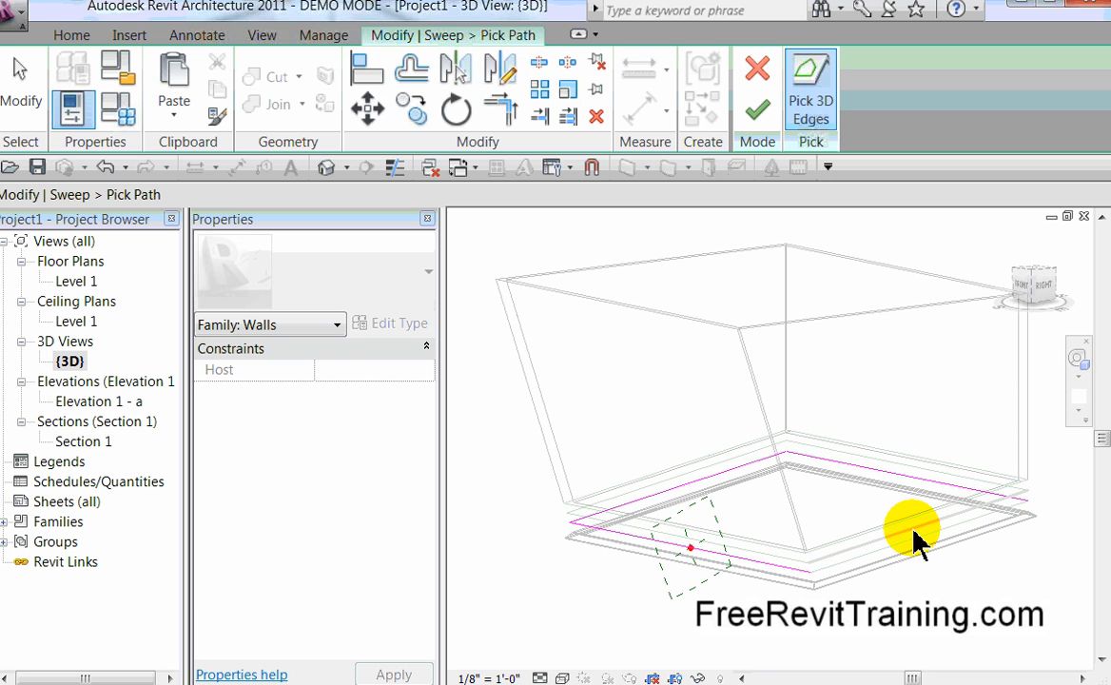
{"action": "mouse_move", "coordinate": [830, 651]}
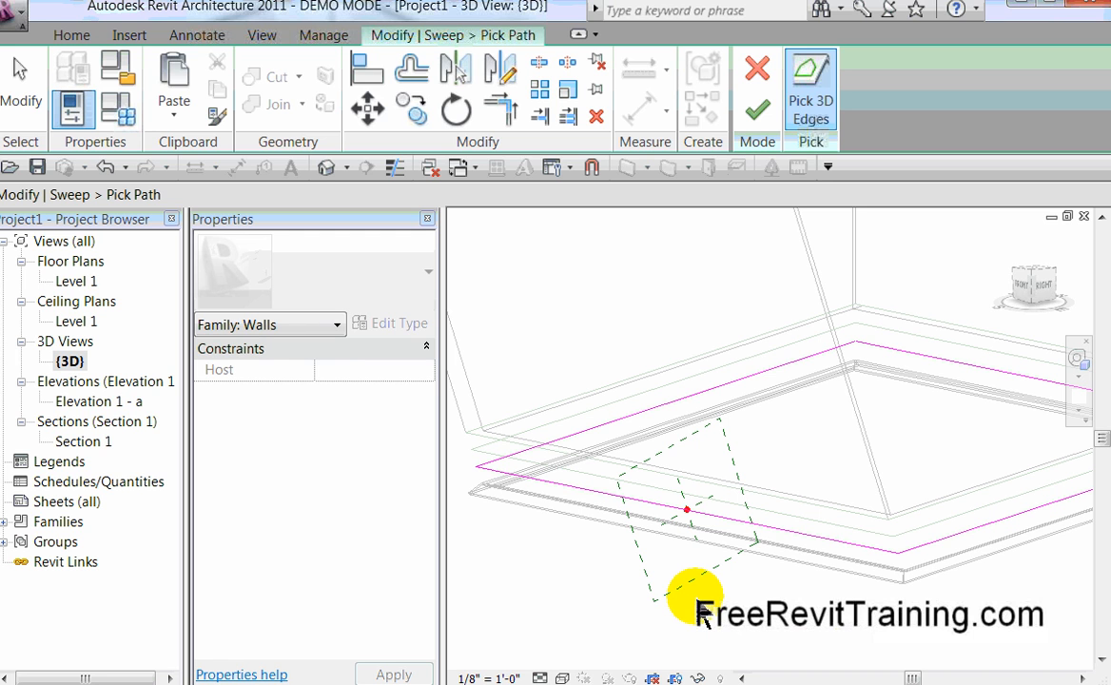
{"action": "mouse_move", "coordinate": [685, 506]}
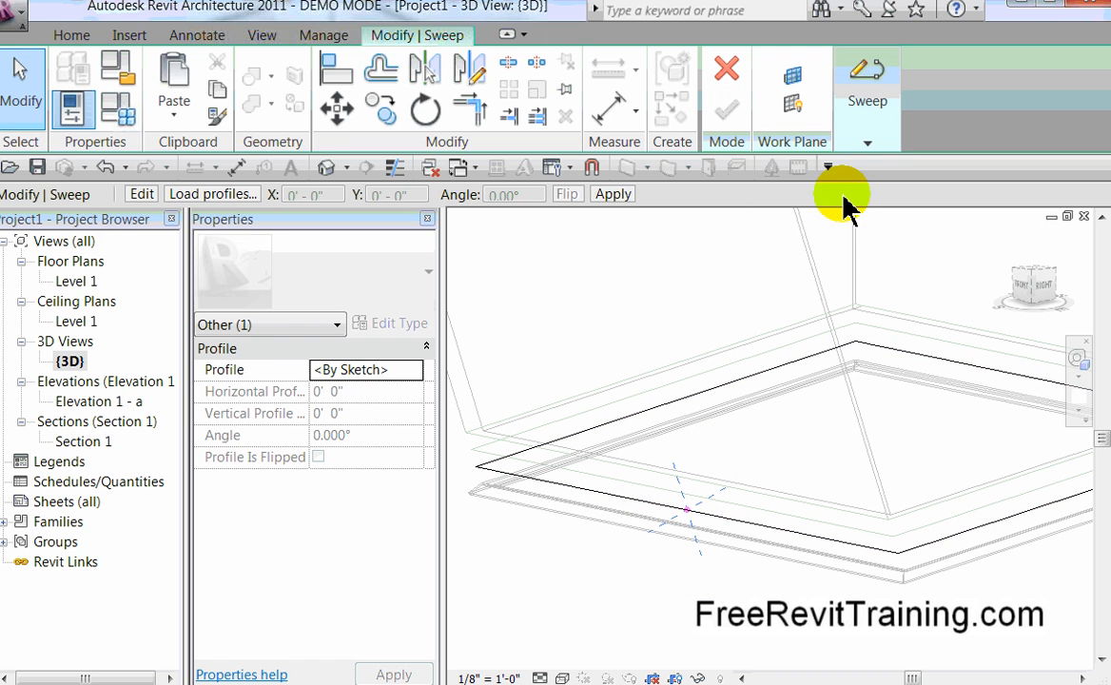
{"action": "left_click", "coordinate": [867, 143]}
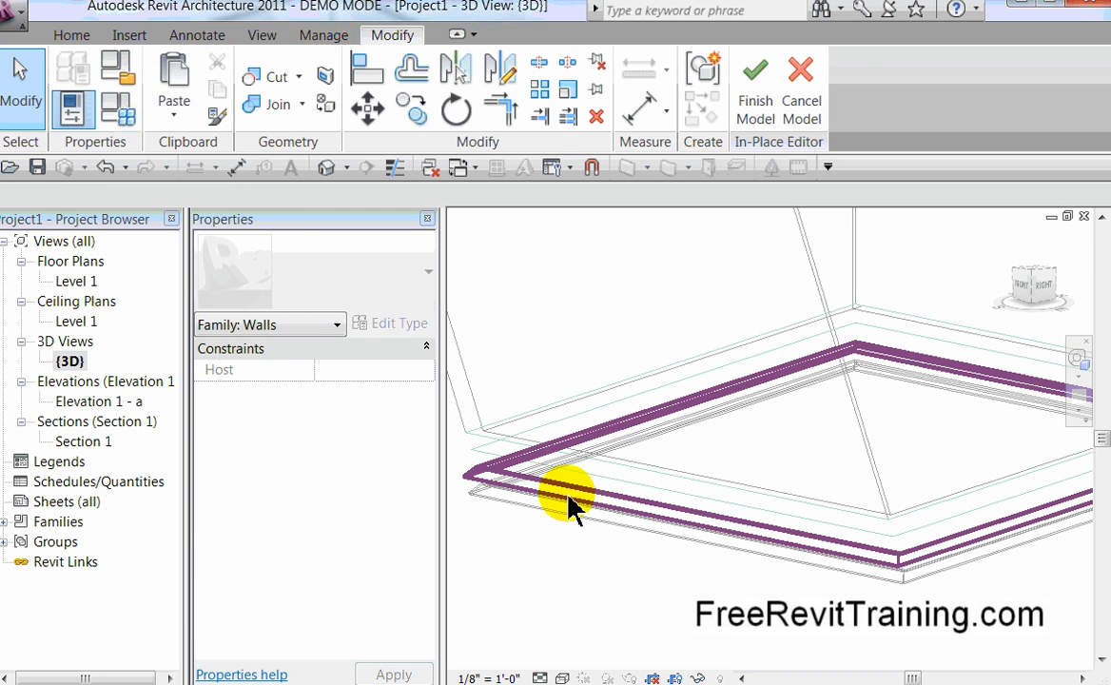
Set the selected sweep's material to Glass.
{"action": "left_click", "coordinate": [570, 510]}
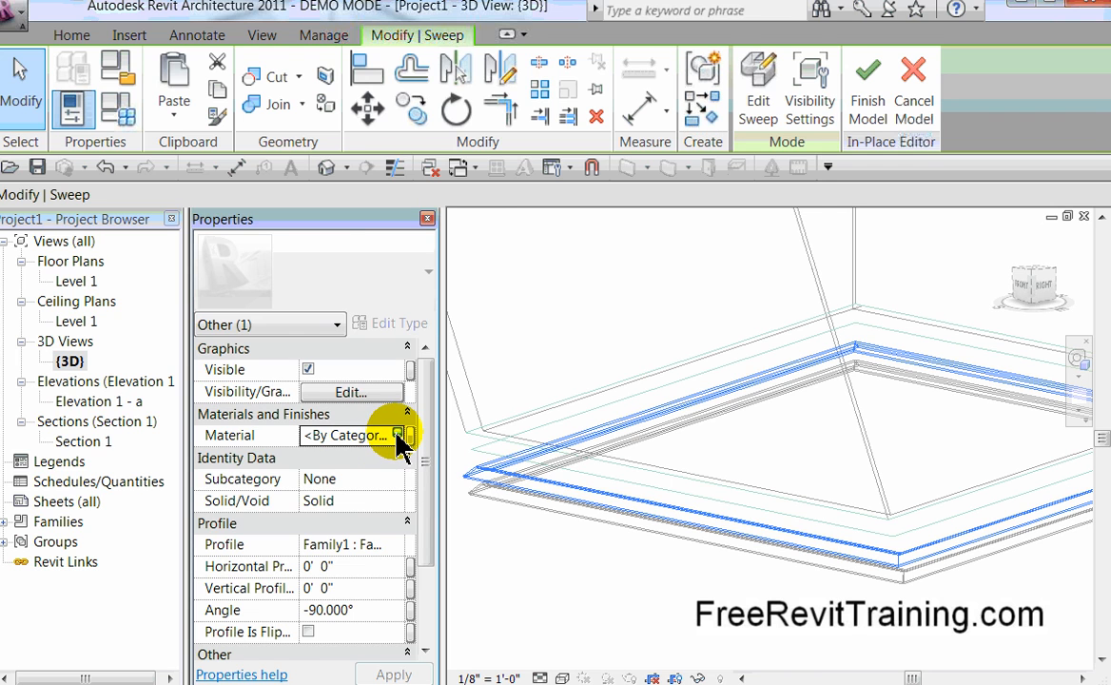
{"action": "left_click", "coordinate": [403, 434]}
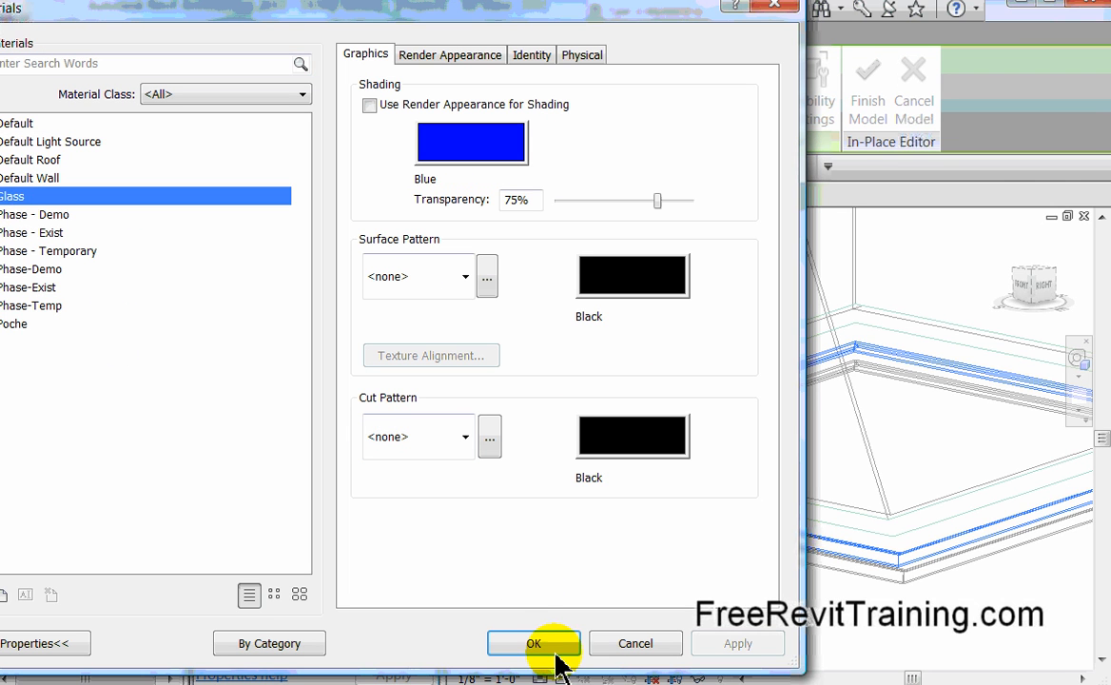
{"action": "left_click", "coordinate": [543, 644]}
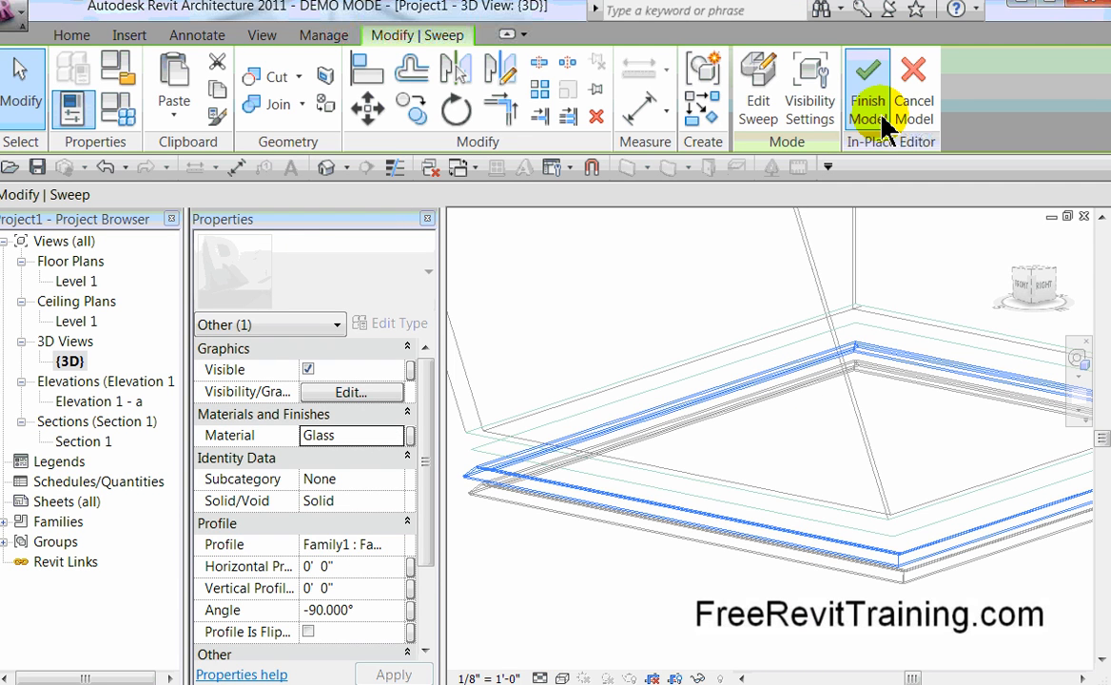
Finish the in-place model and show the view in Hidden Line style.
{"action": "left_click", "coordinate": [867, 85]}
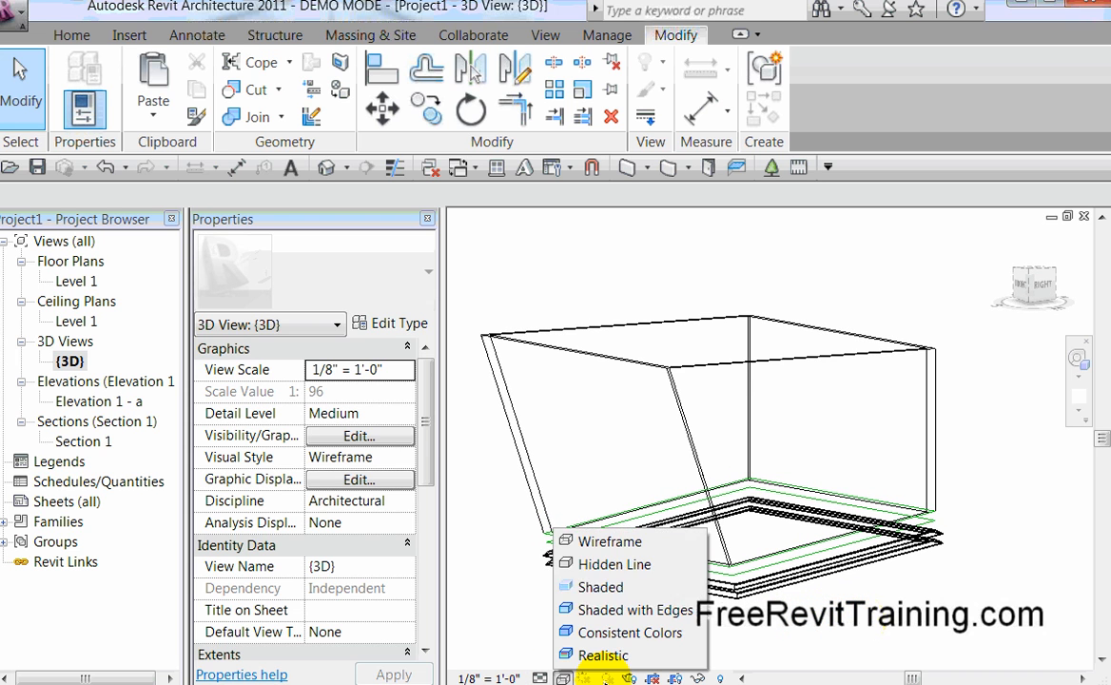
{"action": "left_click", "coordinate": [612, 564]}
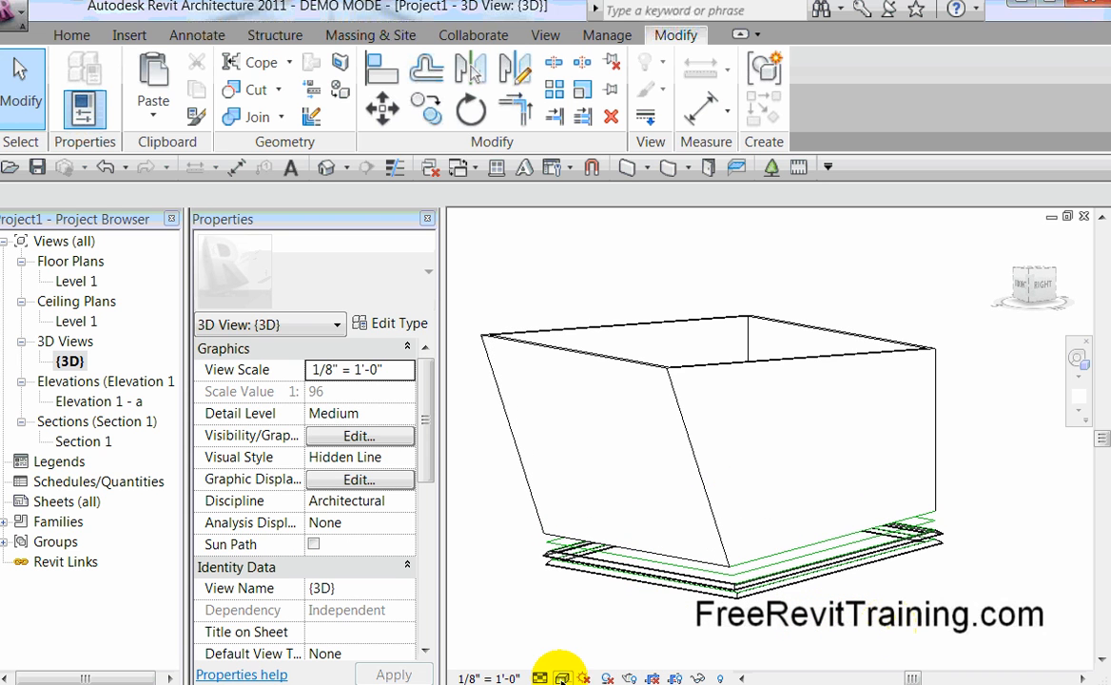